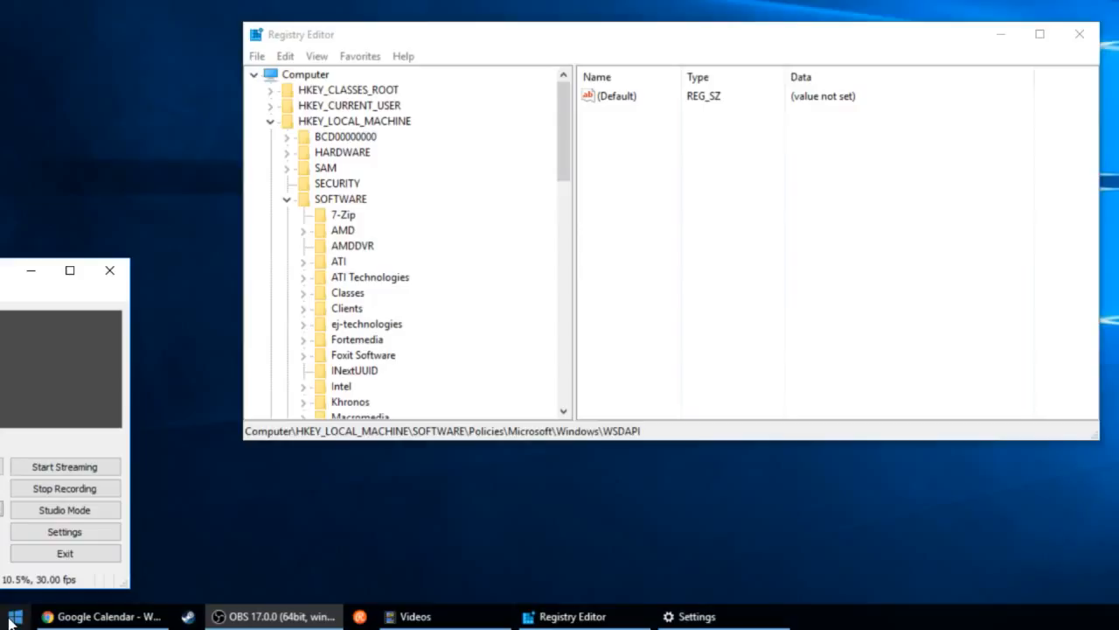
Search the Start menu for 'regedit' so the Registry Editor command is the best match
left_click(14, 615)
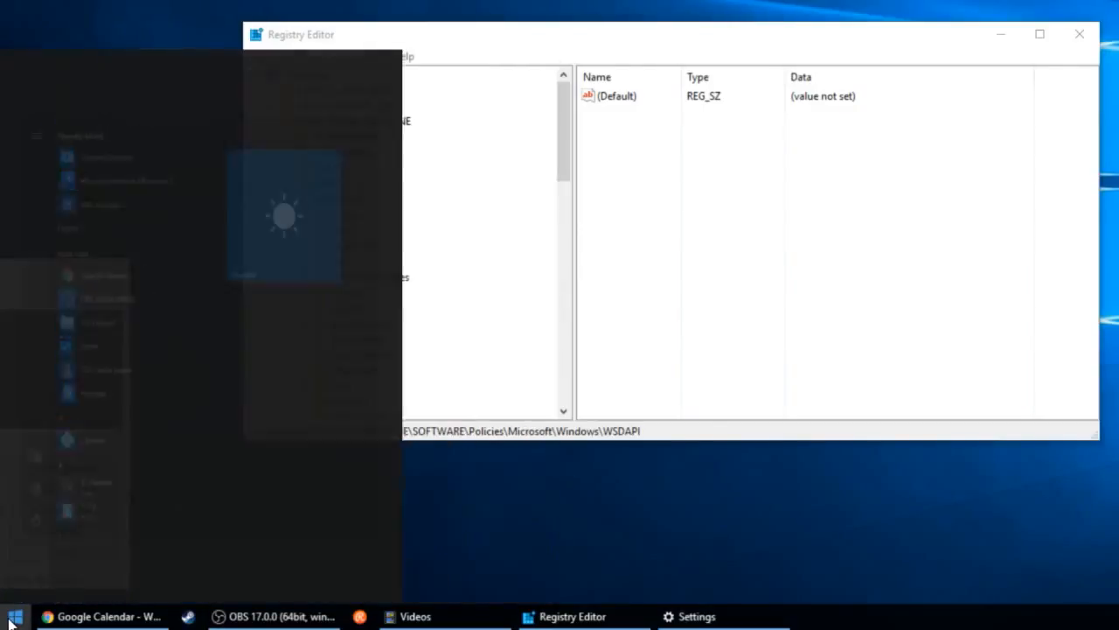
type("reged")
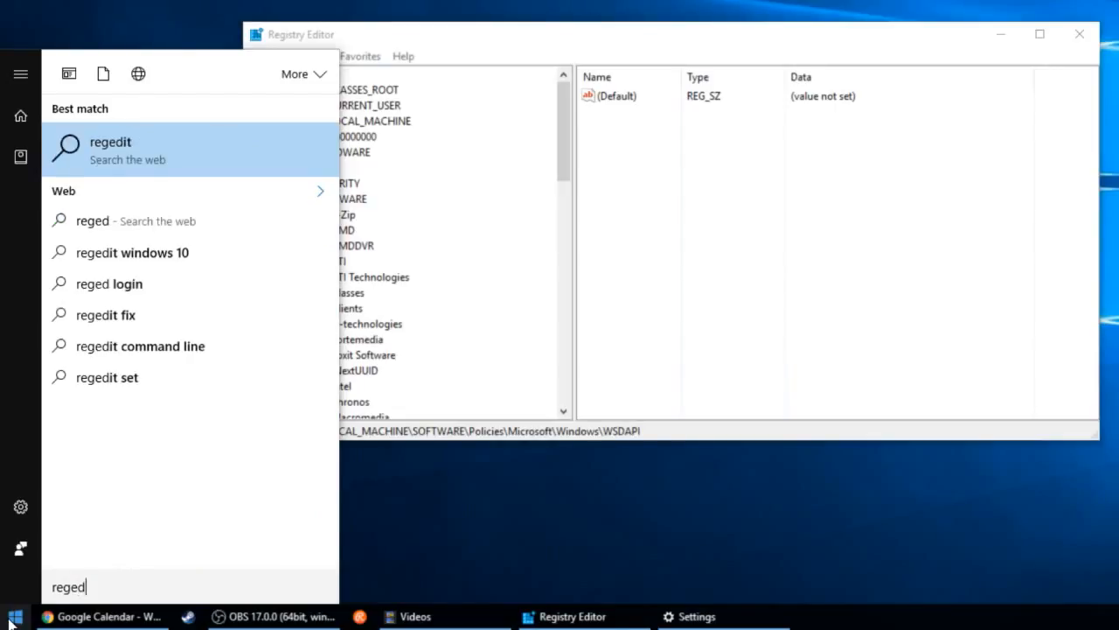
type("it")
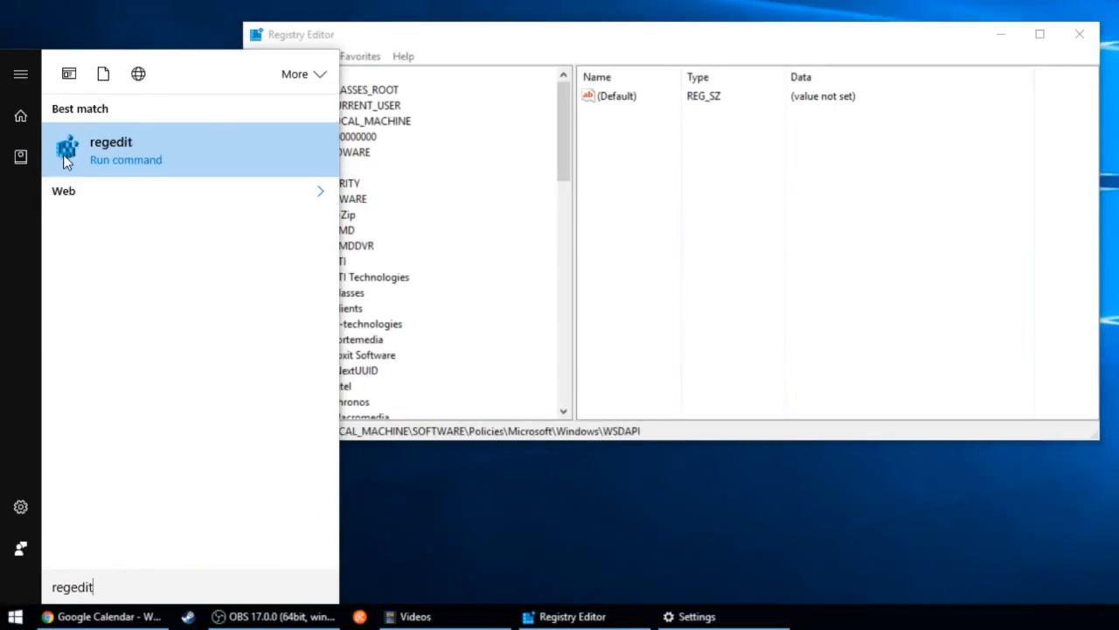
mouse_move(77, 165)
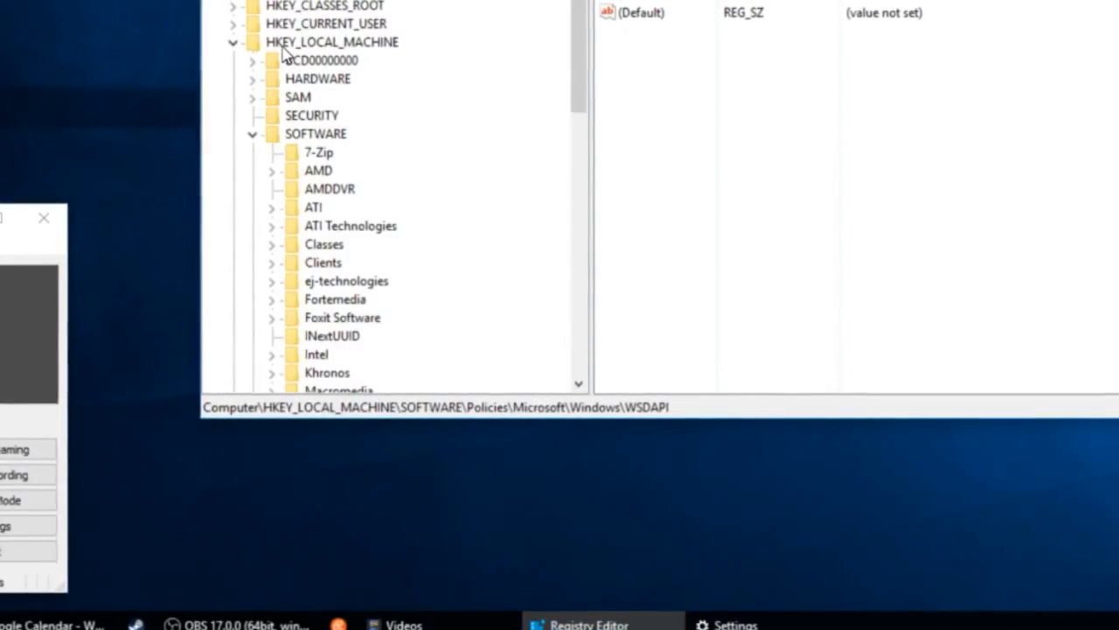
Navigate the tree to HKEY_LOCAL_MACHINE\SOFTWARE\Policies\Microsoft\Windows
left_click(332, 42)
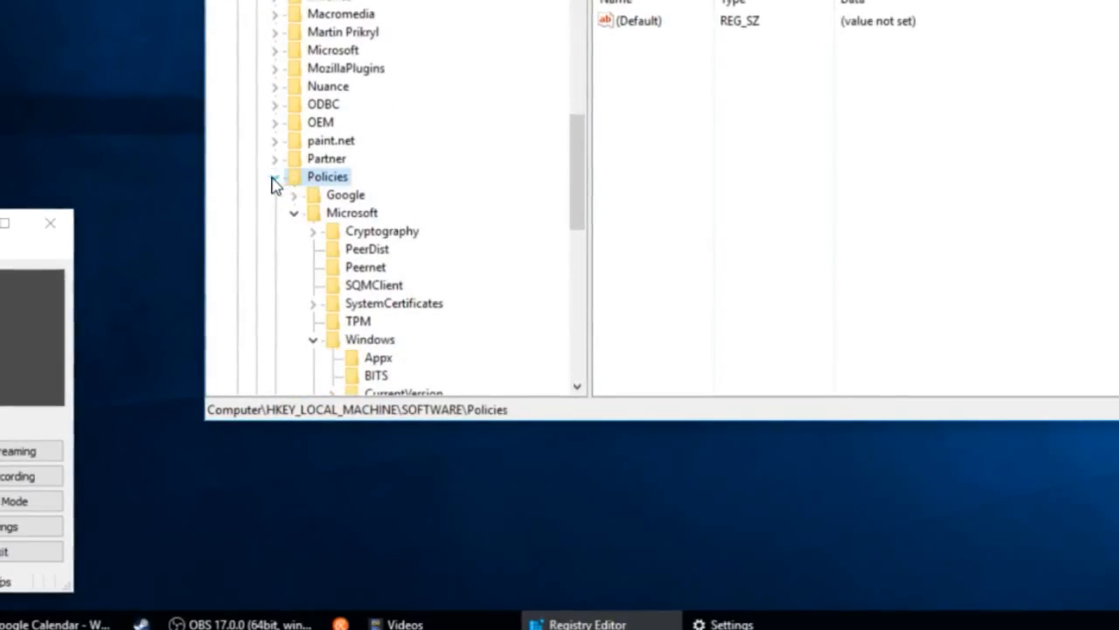
scroll("down", 3)
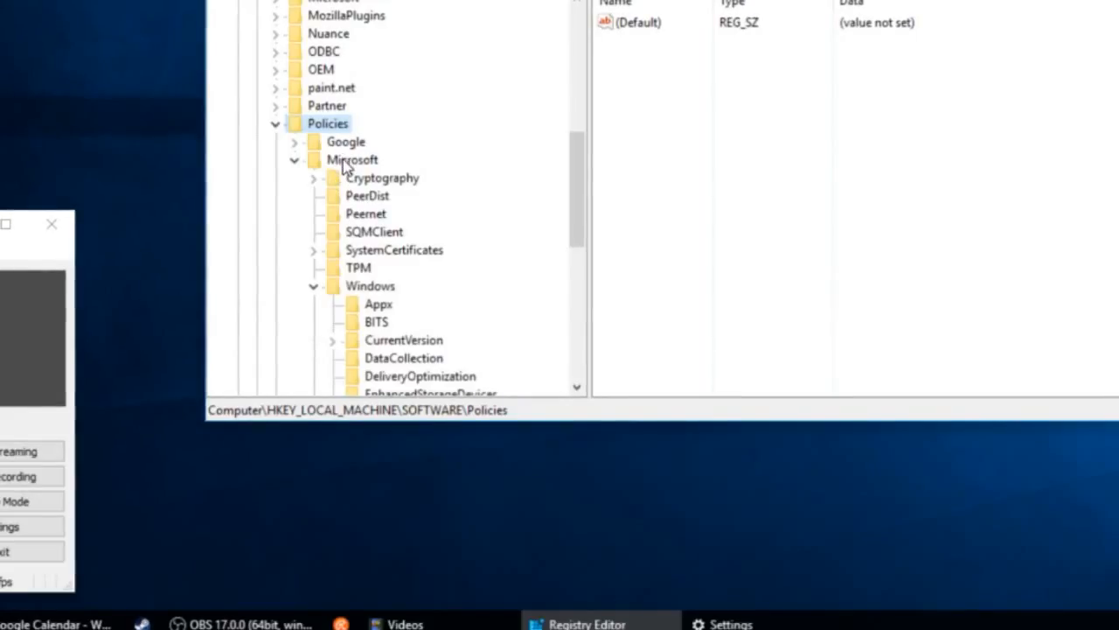
left_click(351, 161)
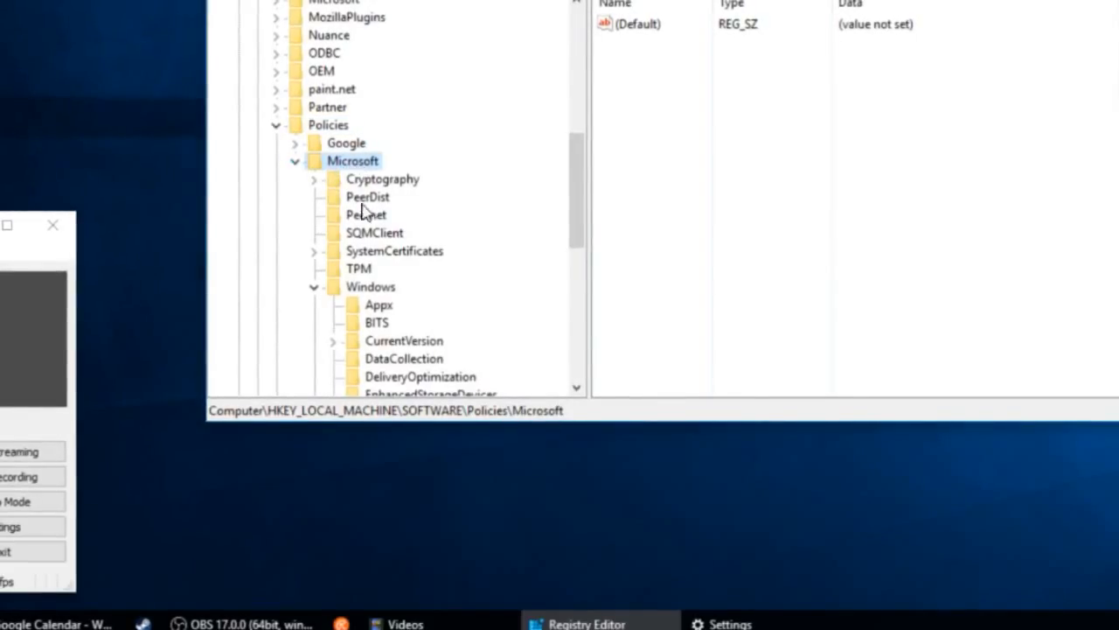
left_click(370, 287)
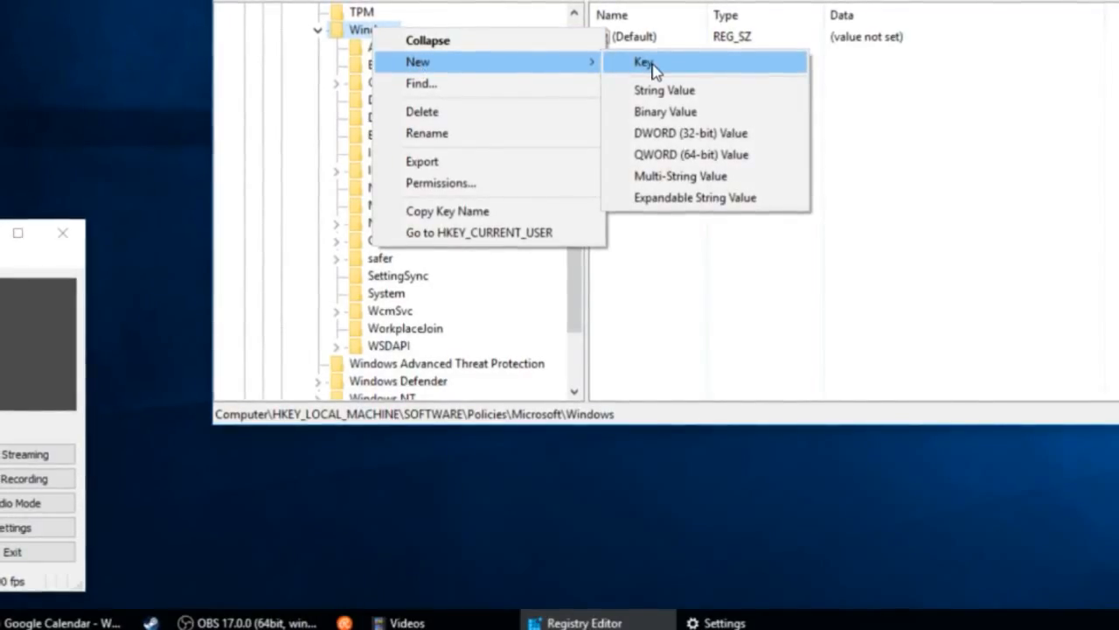
Create a new subkey named 'Windows Search' under the Windows key
left_click(644, 61)
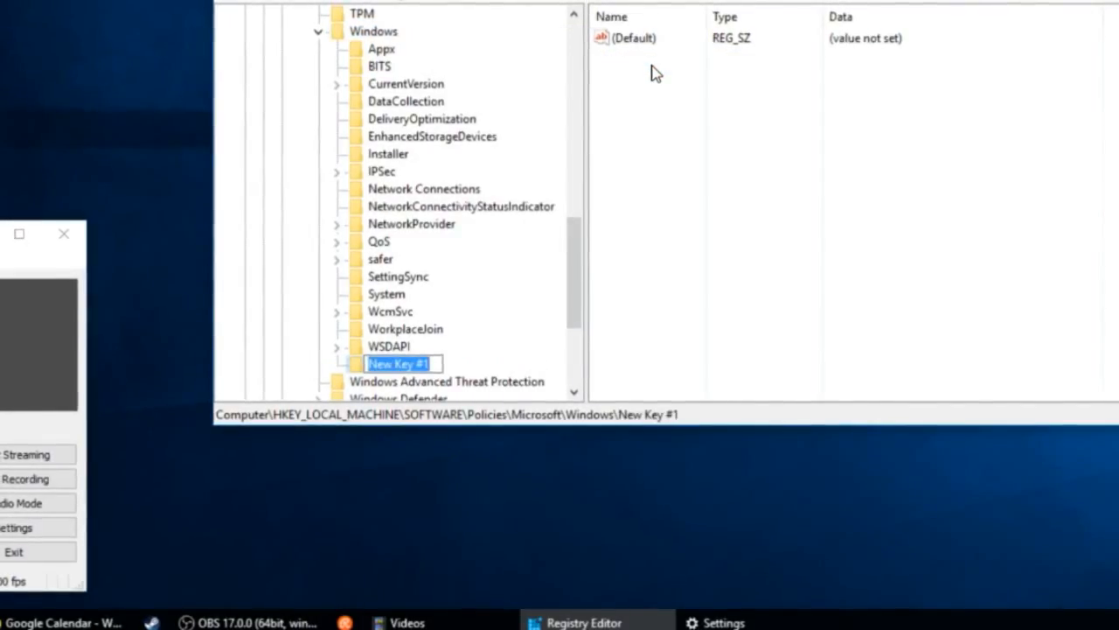
type("Windows Search")
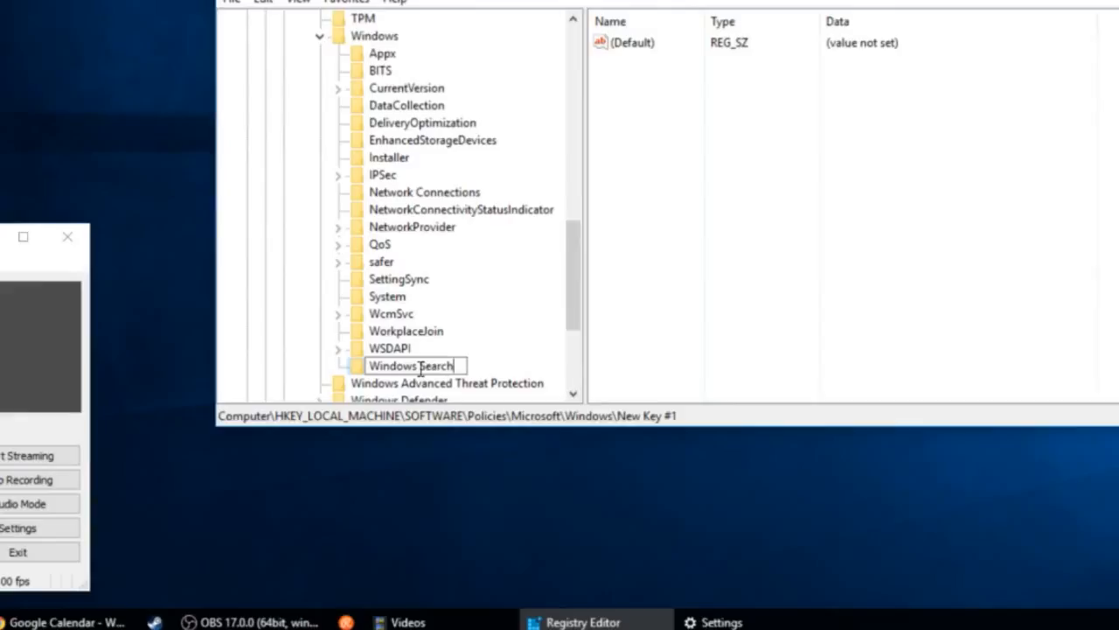
key("Return")
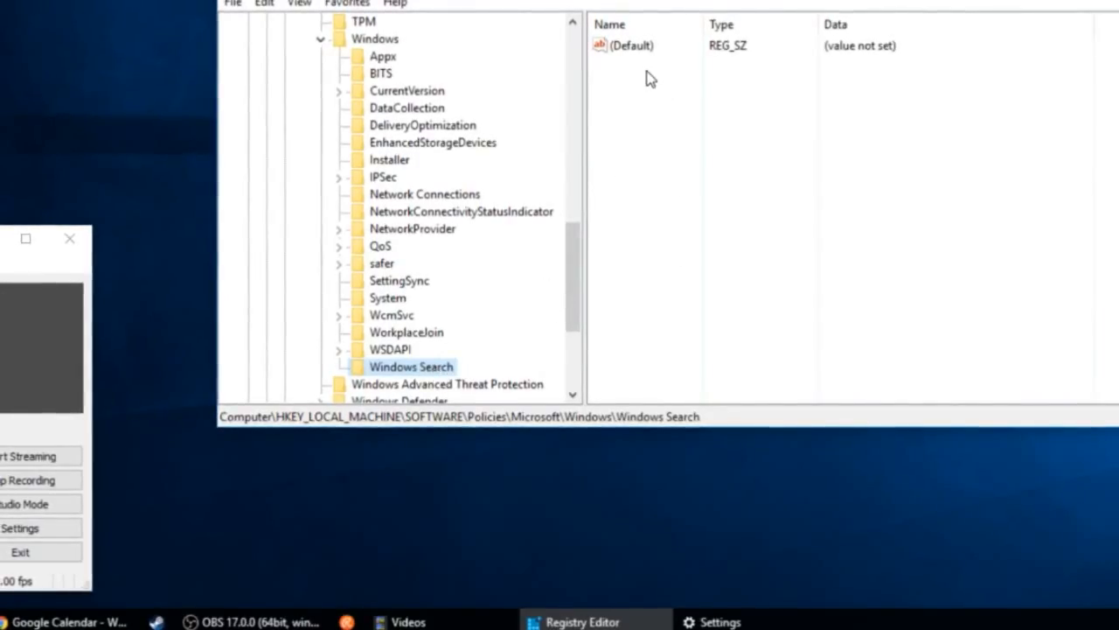
mouse_move(657, 119)
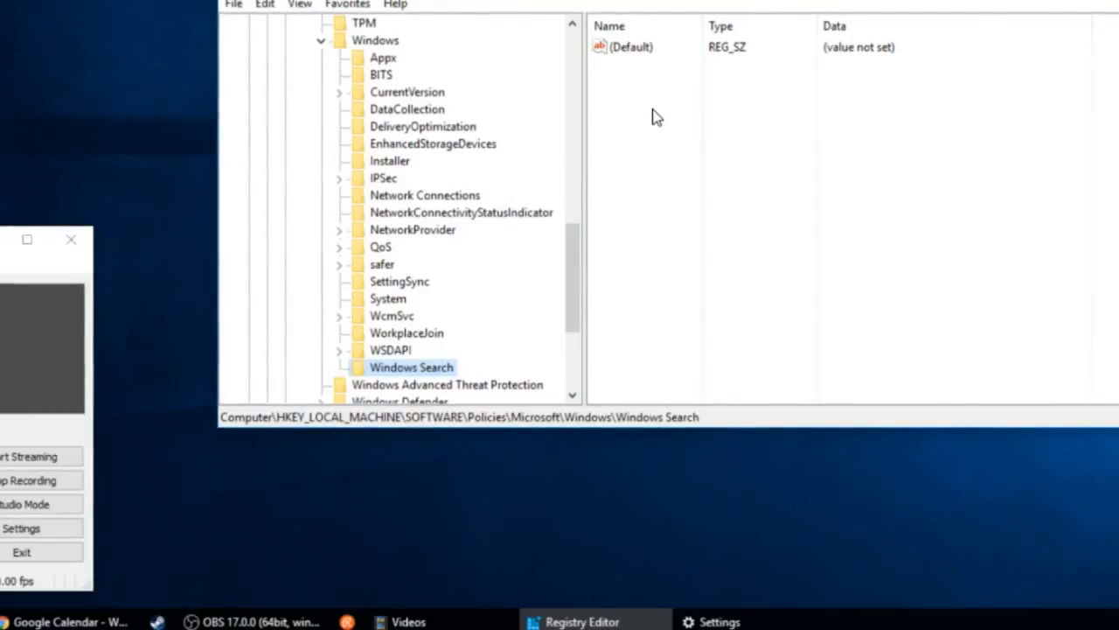
Add a new DWORD (32-bit) value named AllowCortana in the Windows Search key
right_click(658, 117)
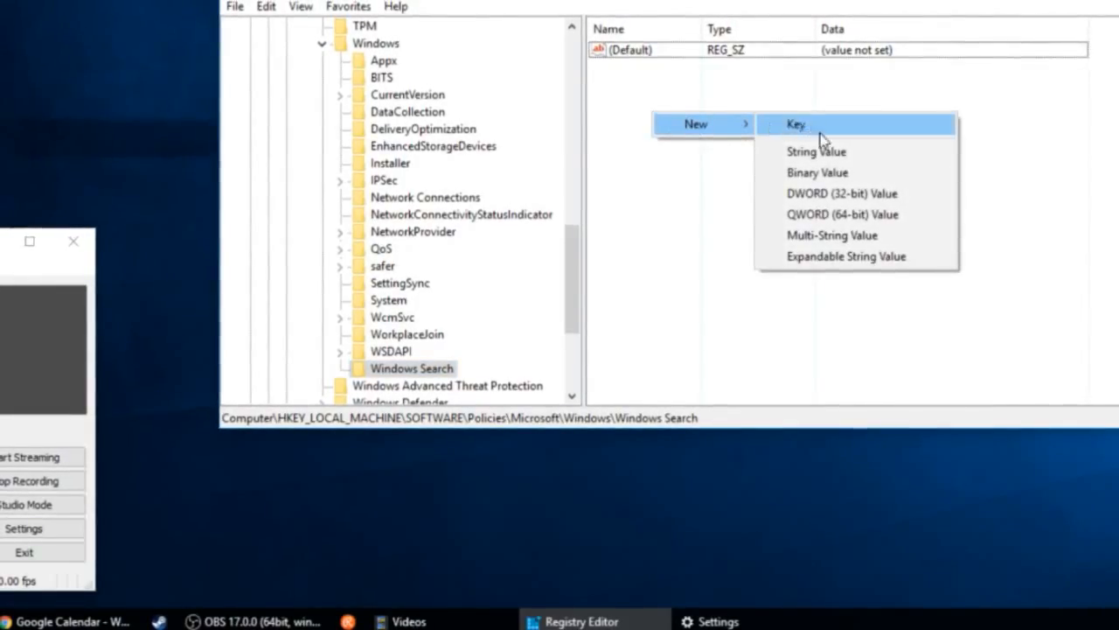
mouse_move(831, 194)
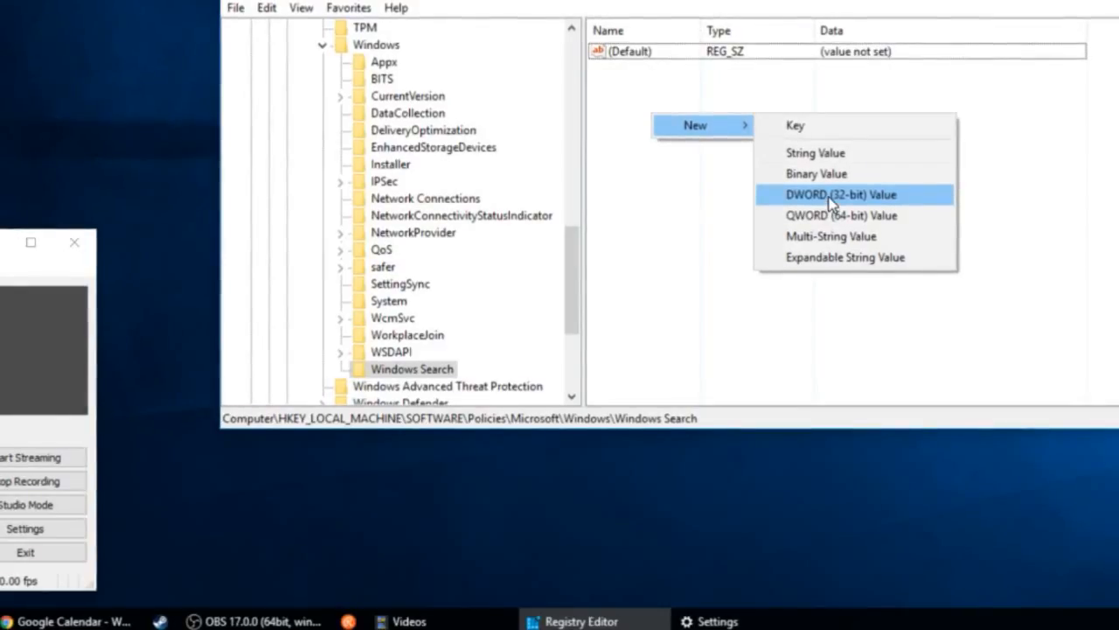
left_click(840, 194)
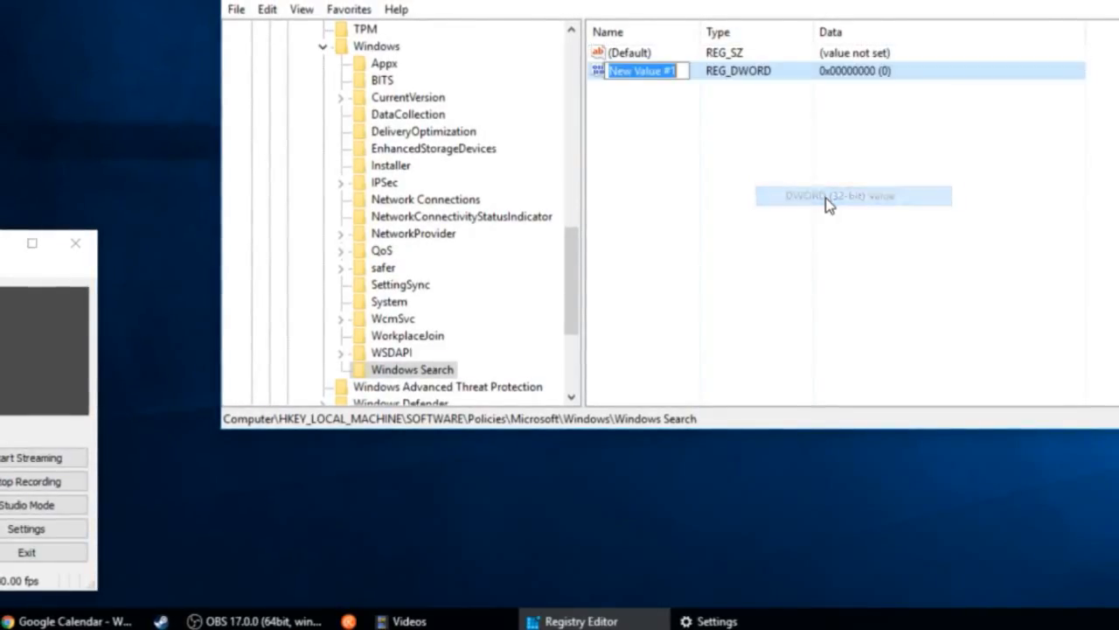
mouse_move(829, 207)
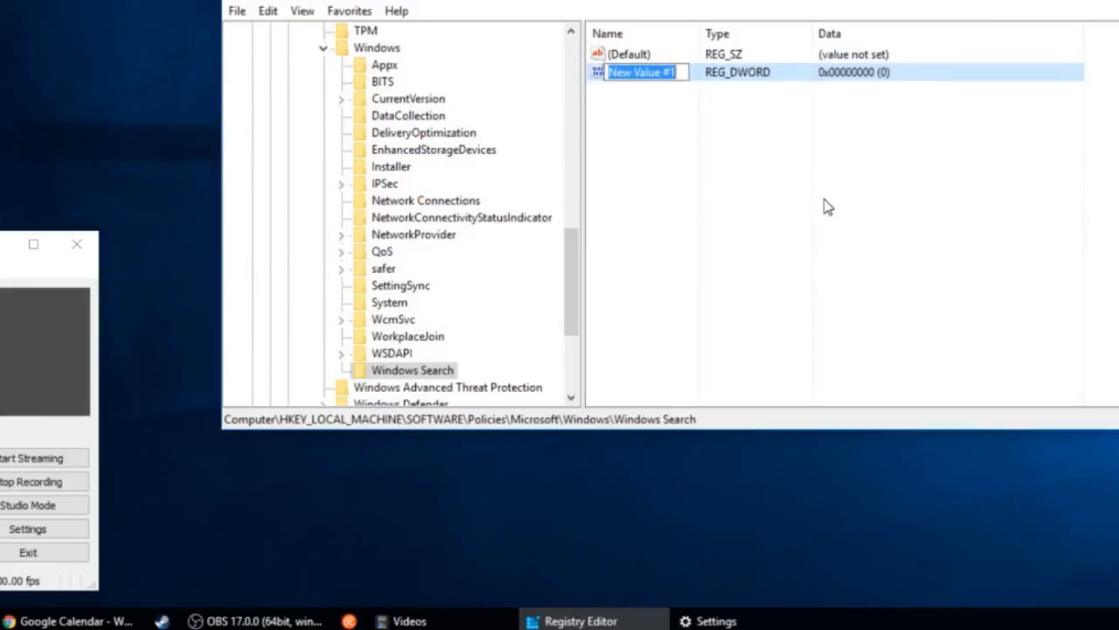
type("AllowCorta")
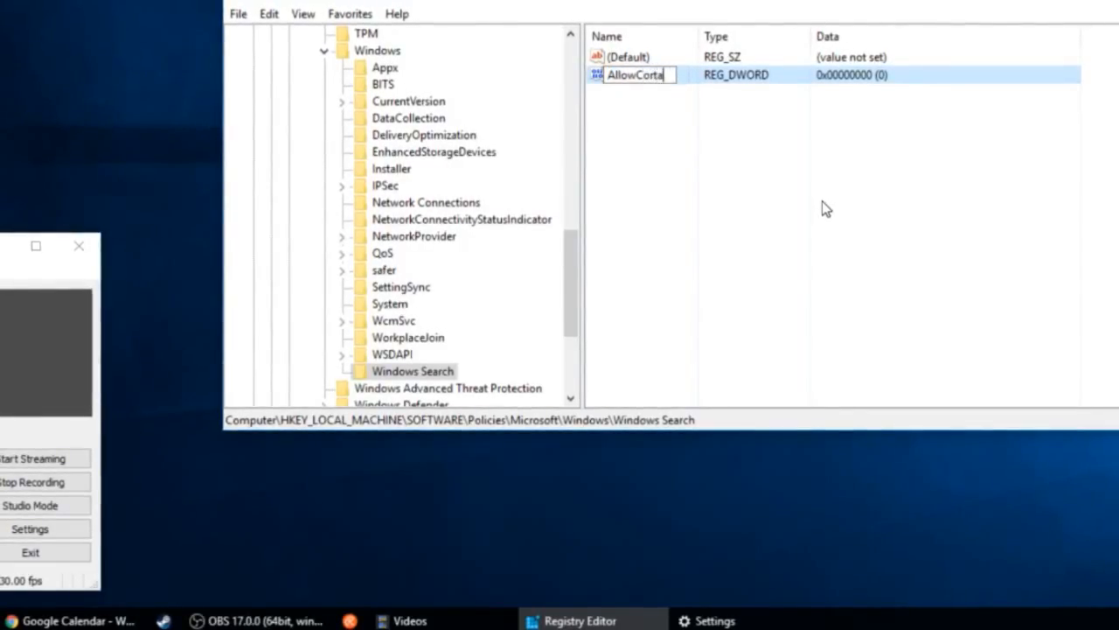
type("na")
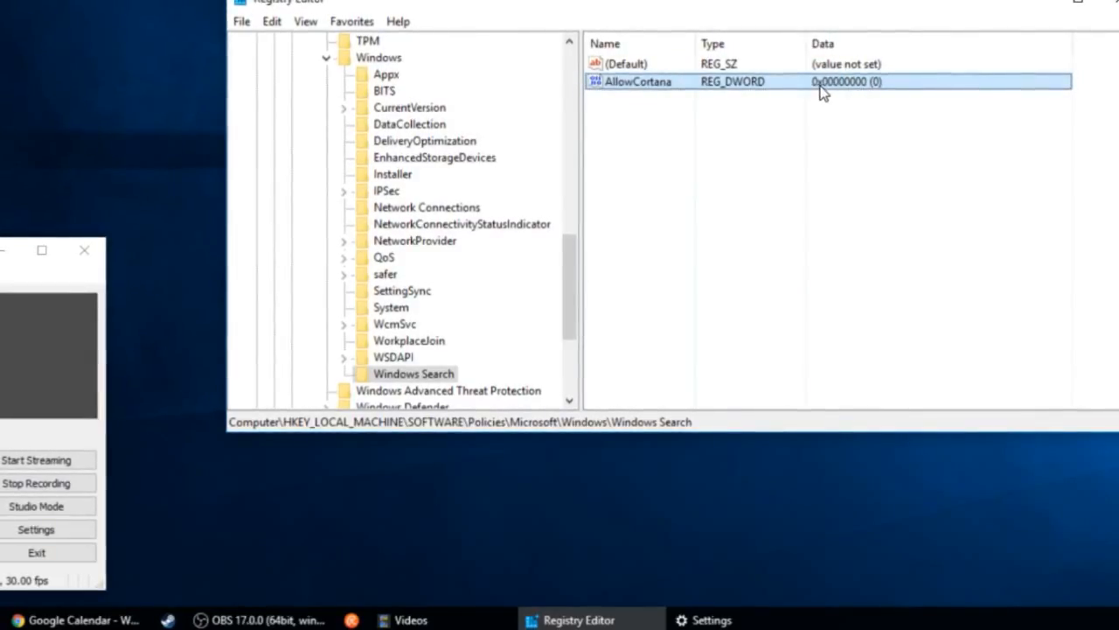
Set AllowCortana's value data to 0 and confirm
double_click(636, 82)
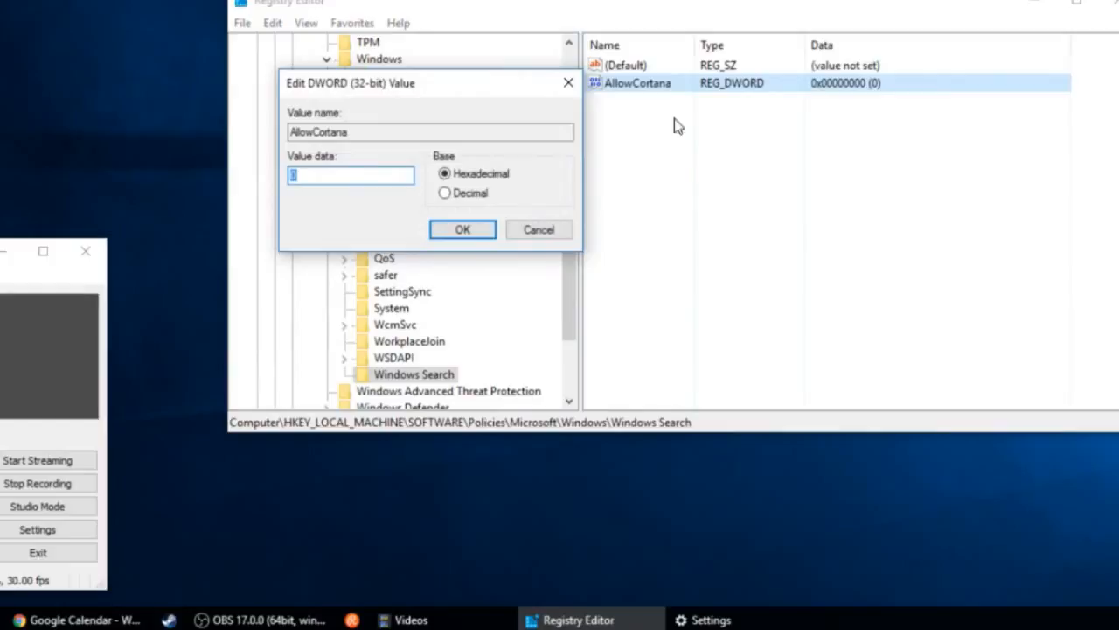
type("0")
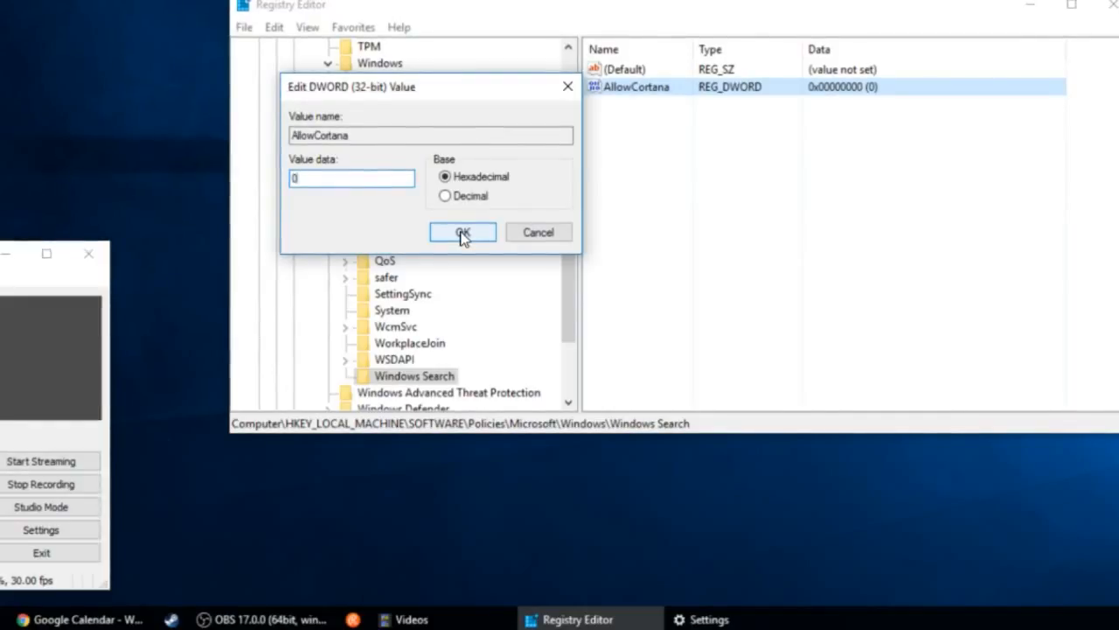
left_click(462, 231)
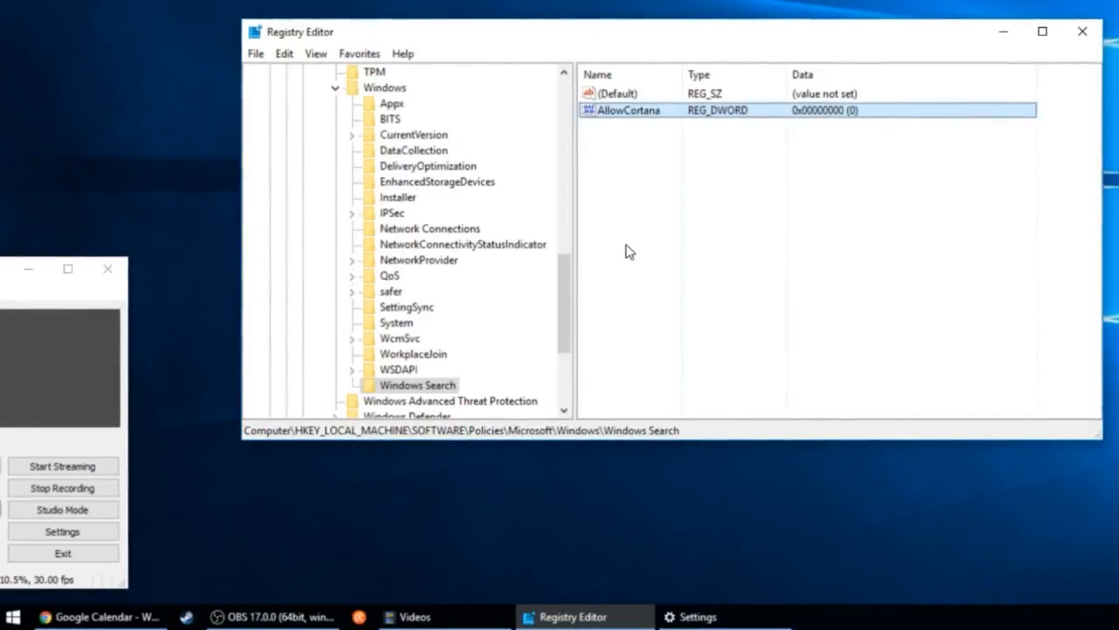
mouse_move(63, 486)
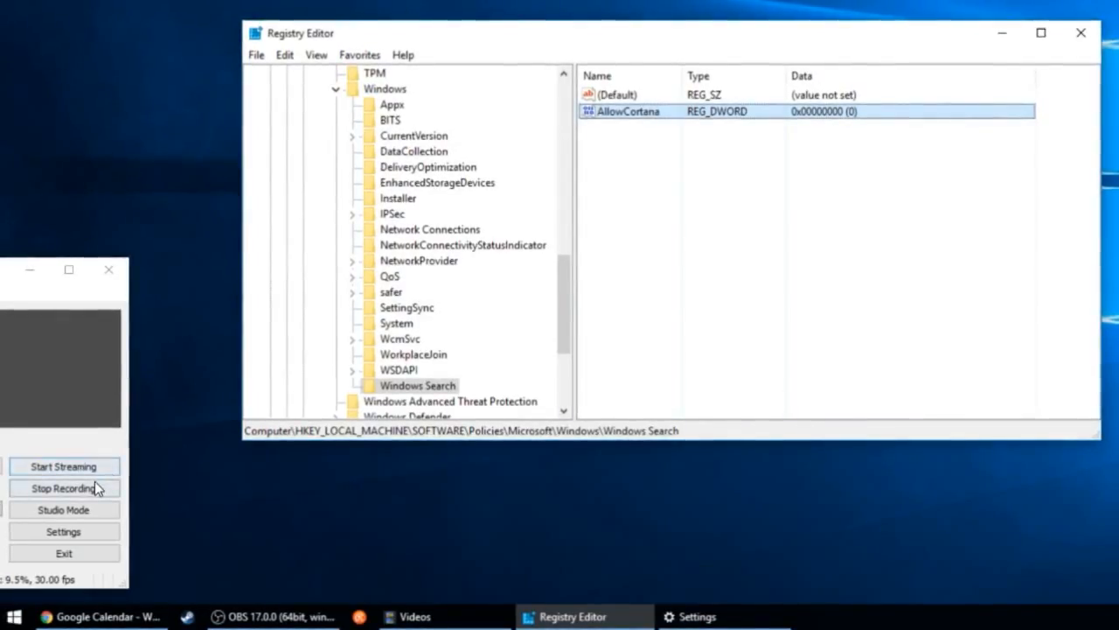